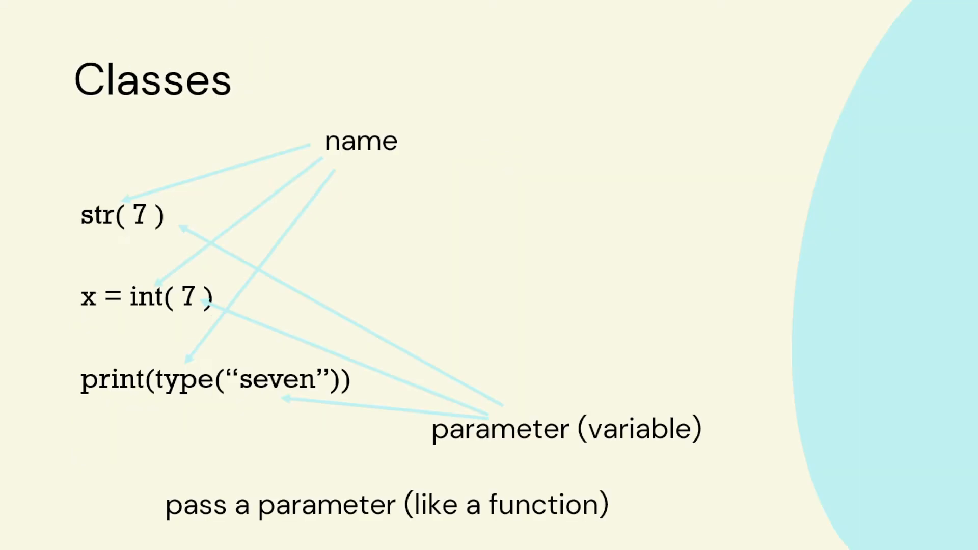
Strike out name = "no_name" on the self slide, then advance two slides to dog1/dog2
key(Right)
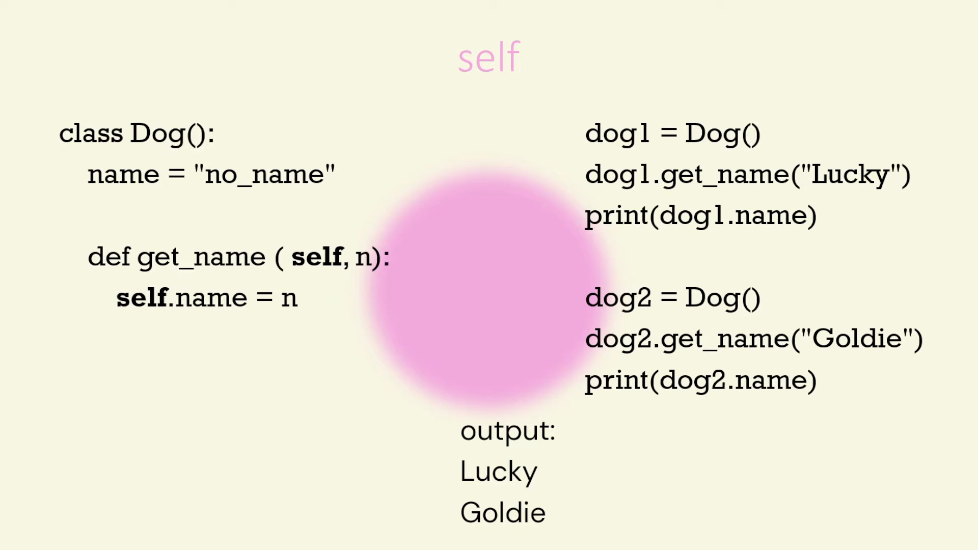
drag(53, 169, 368, 184)
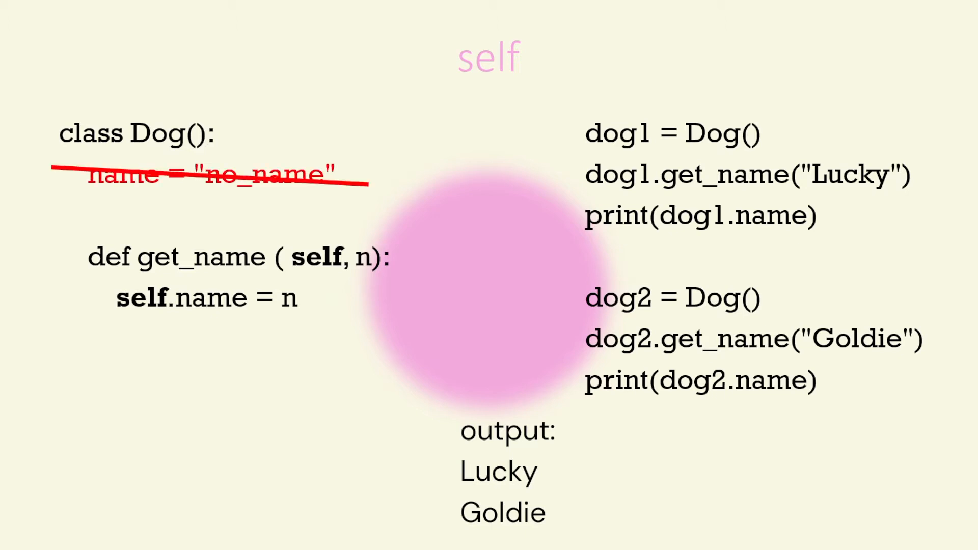
key(Right)
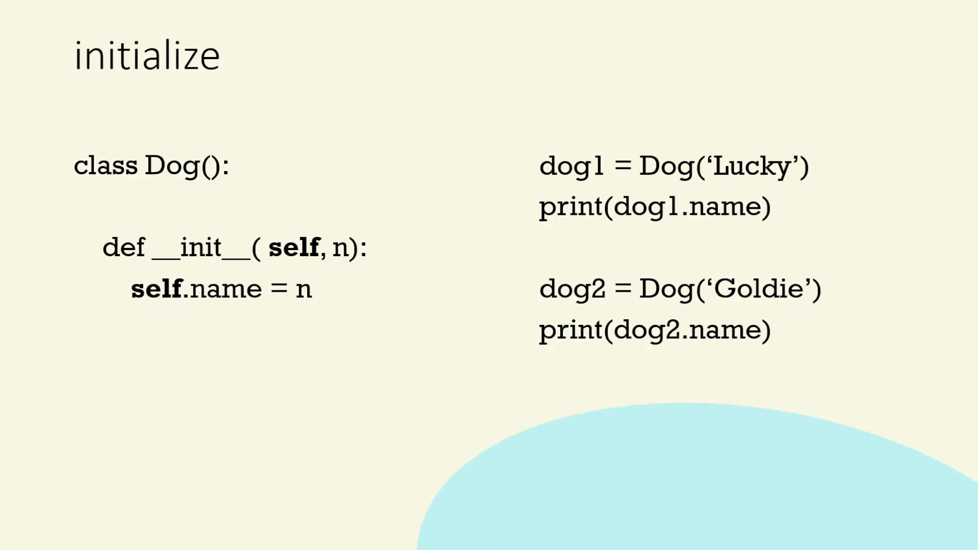
key(Right)
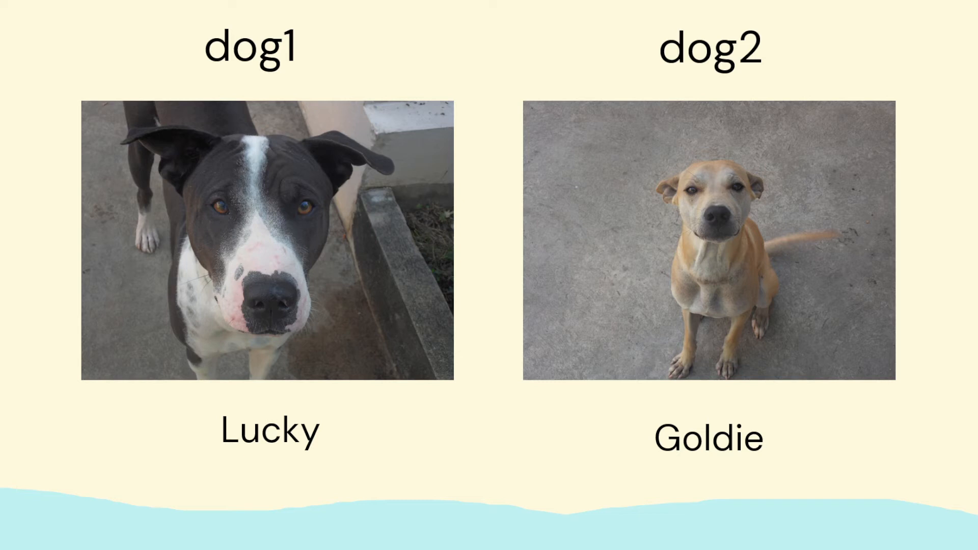
key(Right)
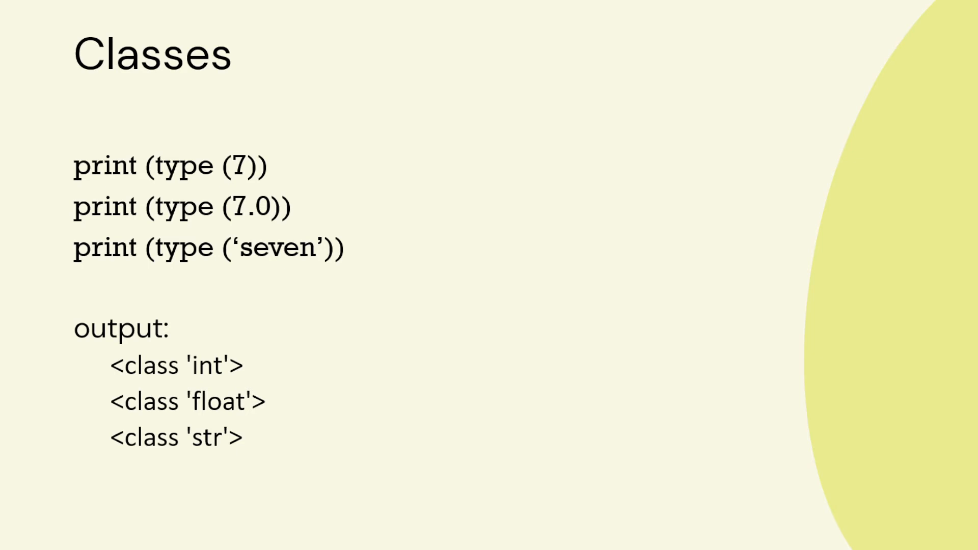
Advance to the Dog Class slide showing name, age, owner attributes and dog1 = Dog()
key(Right)
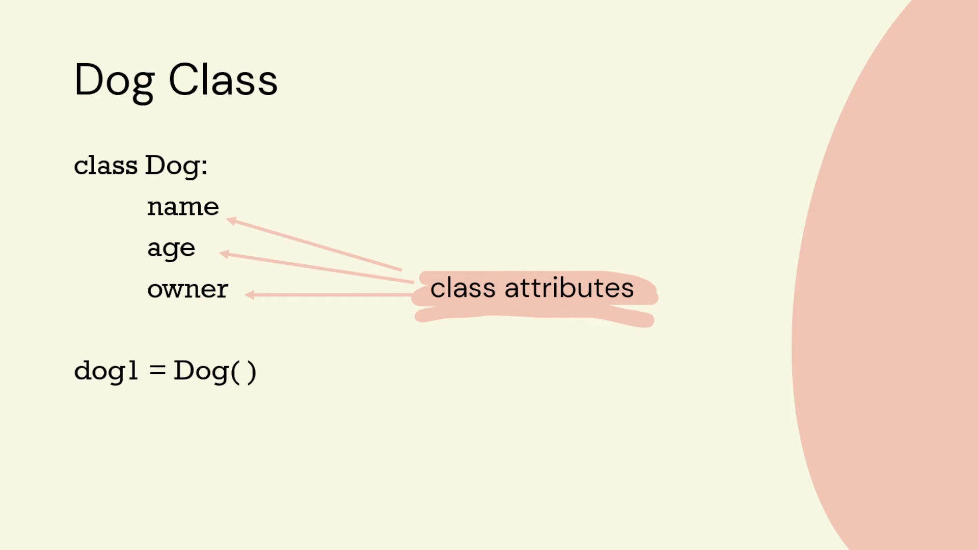
Advance to the print an attribute slide outputting Lucky and Goldie
key(Right)
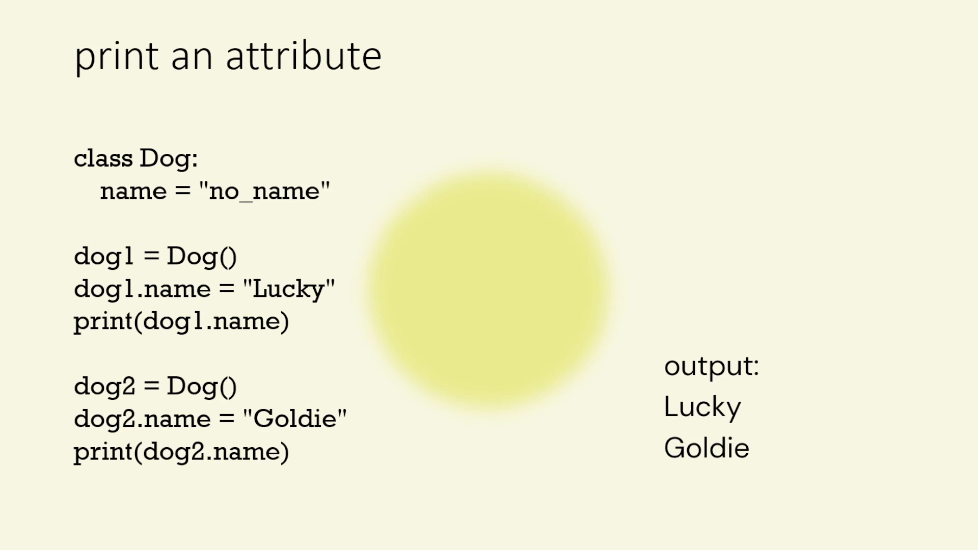
Advance to the Classes slide labeling str, int and type as names and passing a parameter
key(Right)
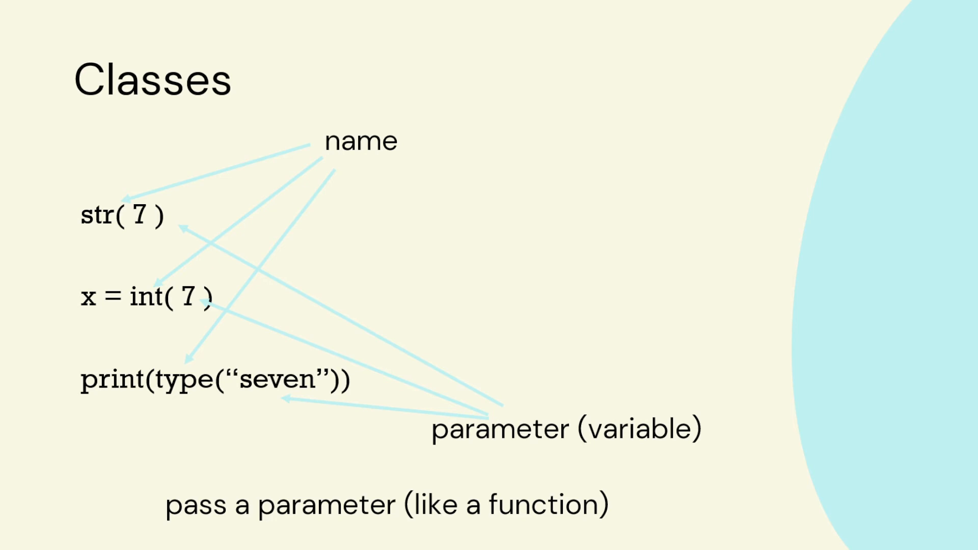
Advance to the not the same slide with the Dog(n) example struck through
key(Right)
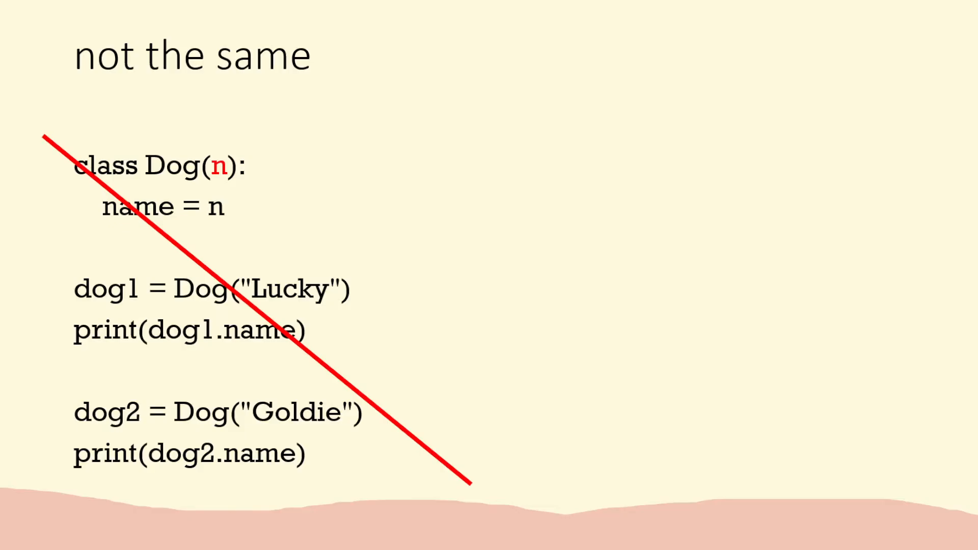